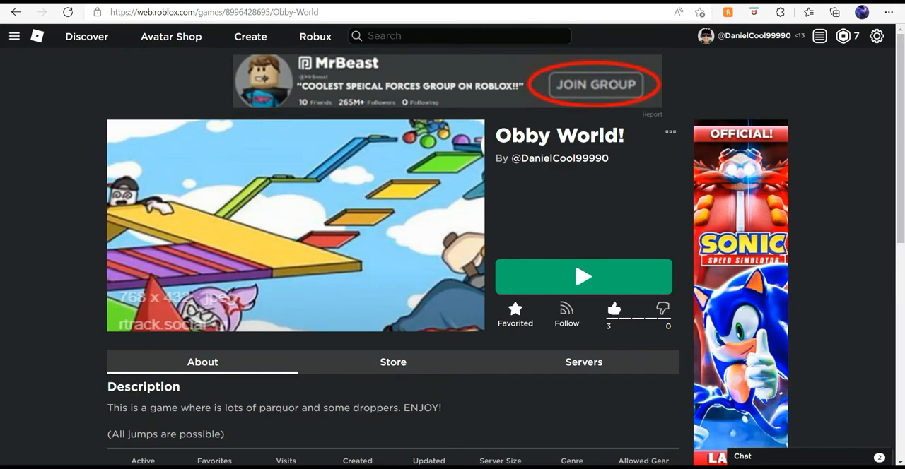
Step: Go from the Obby World! page to the experience's Create a Pass form
left_click(393, 361)
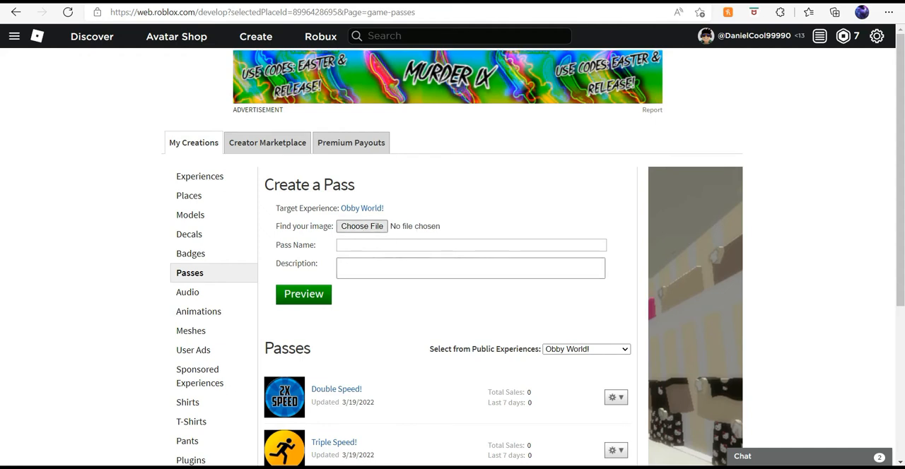
Step: Attach the screenshot as the new pass image
left_click(361, 226)
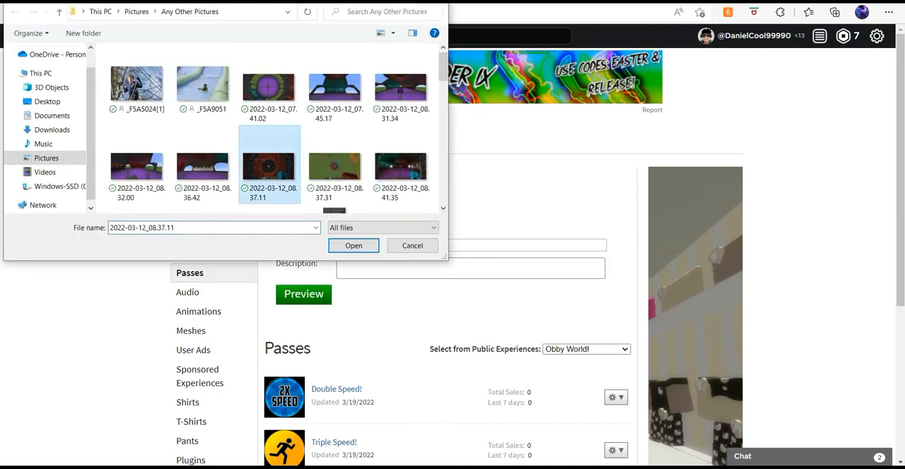
left_click(353, 245)
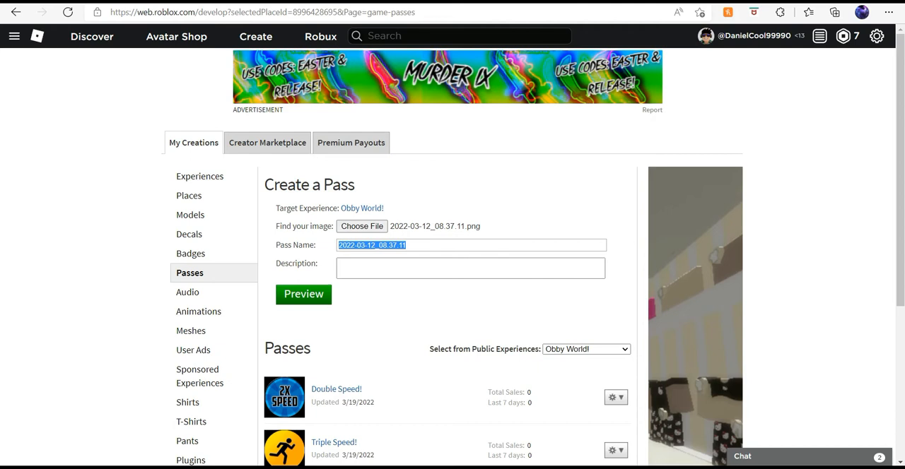
Step: Name the pass 'Jump Boost' with description 'Makes you jump higher.'
type("J")
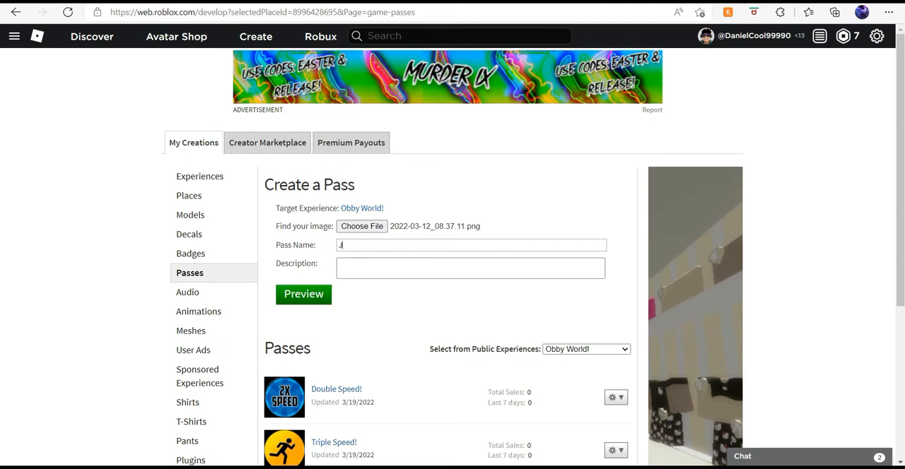
type("Jump Boost")
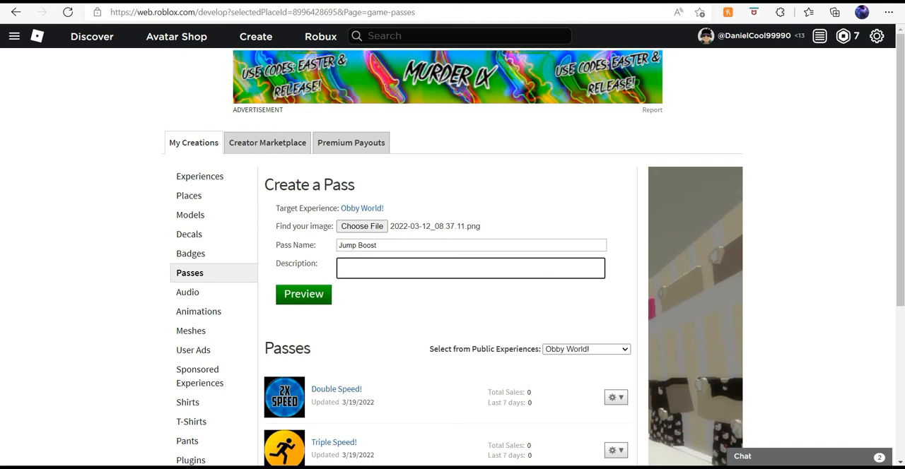
type("Gi")
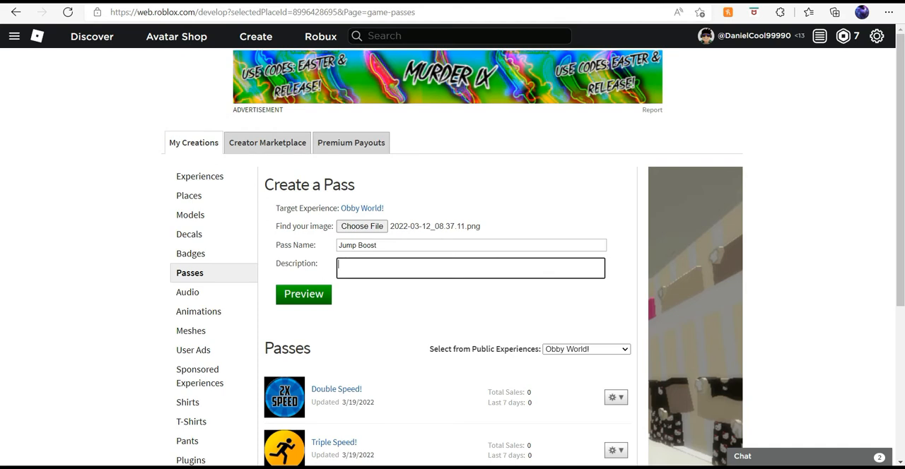
type("Makes you")
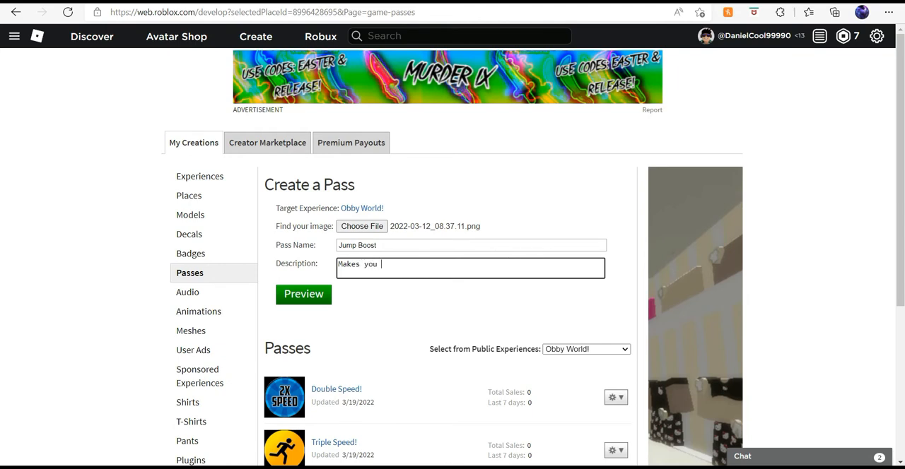
type("jump hir")
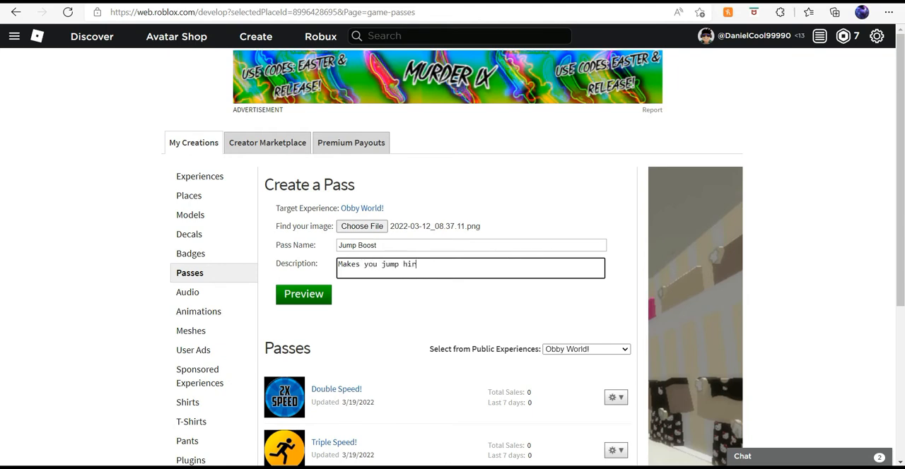
key("Backspace")
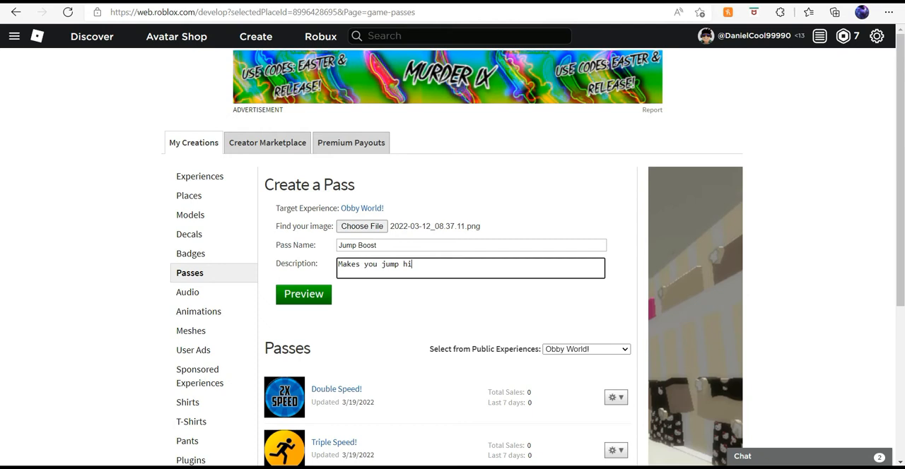
type("gher.")
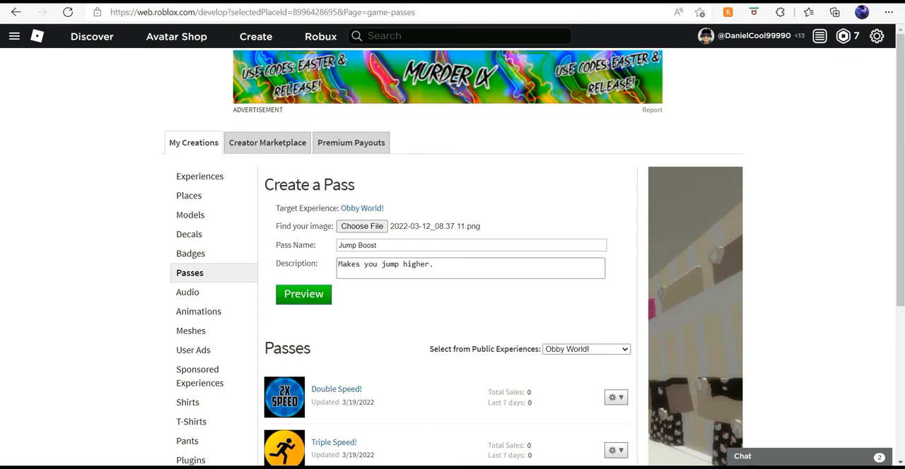
Step: Preview and verify the Jump Boost upload, then open its pass page from the list
left_click(303, 294)
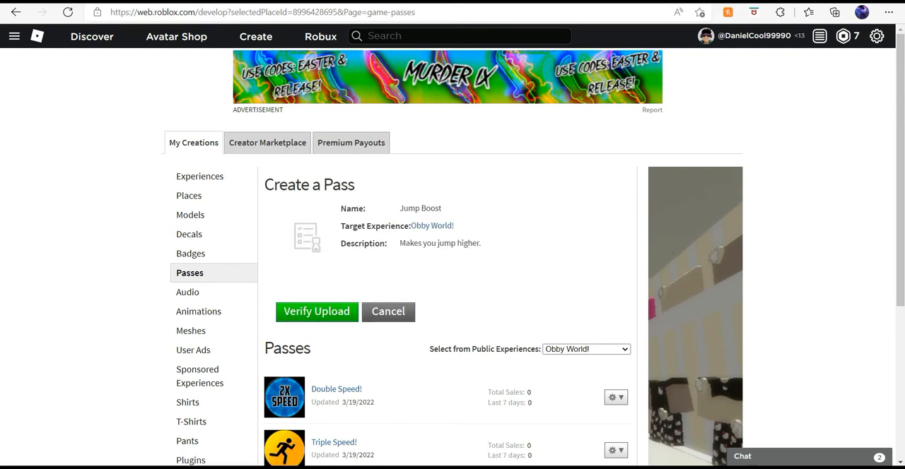
left_click(316, 312)
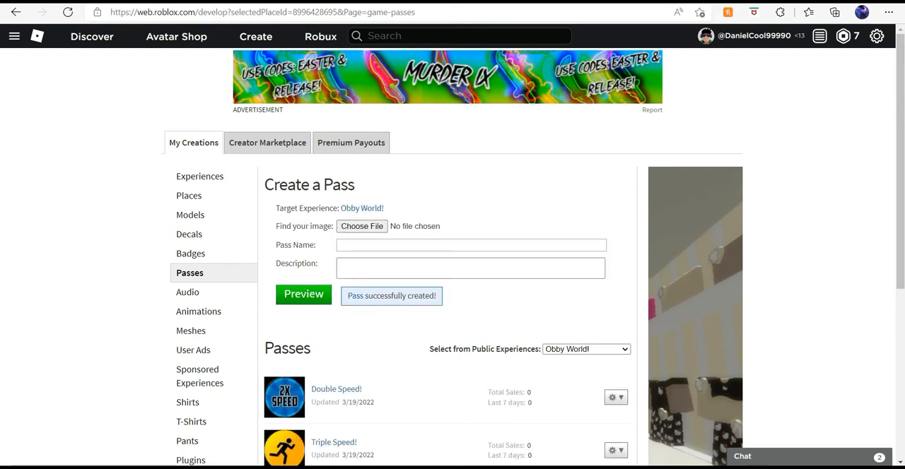
scroll("down", 3)
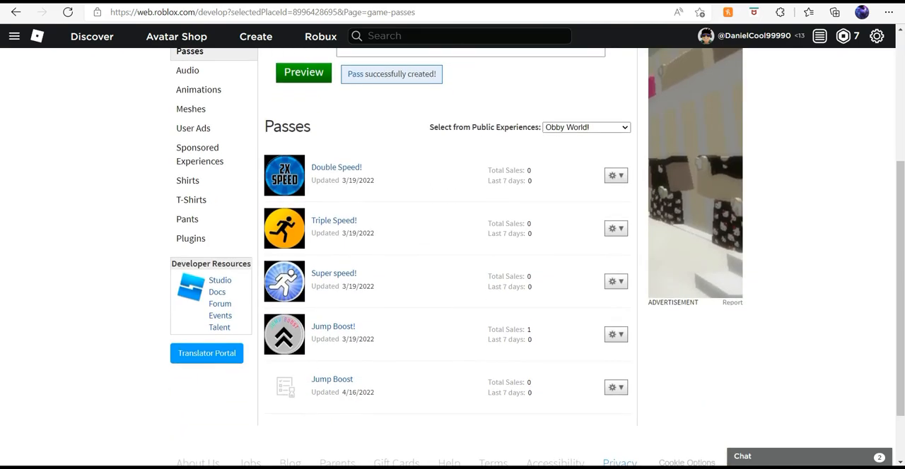
left_click(331, 379)
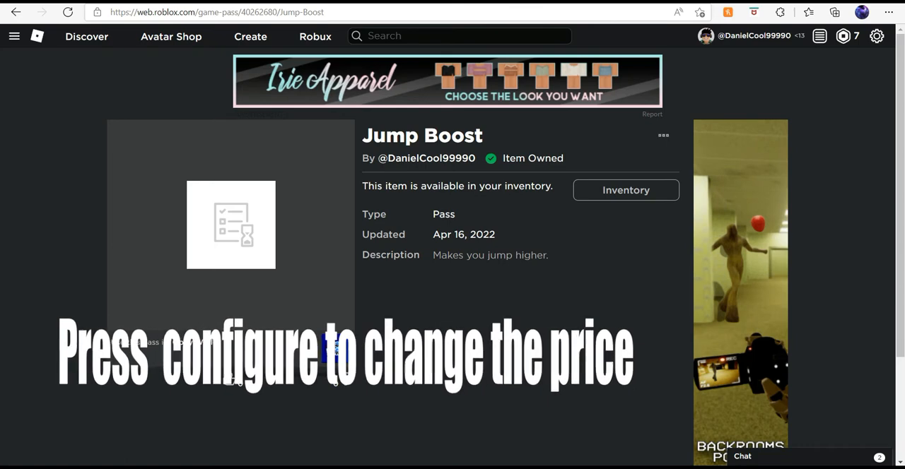
Step: Switch to Roblox Studio with the Obby World! place open
left_click(226, 13)
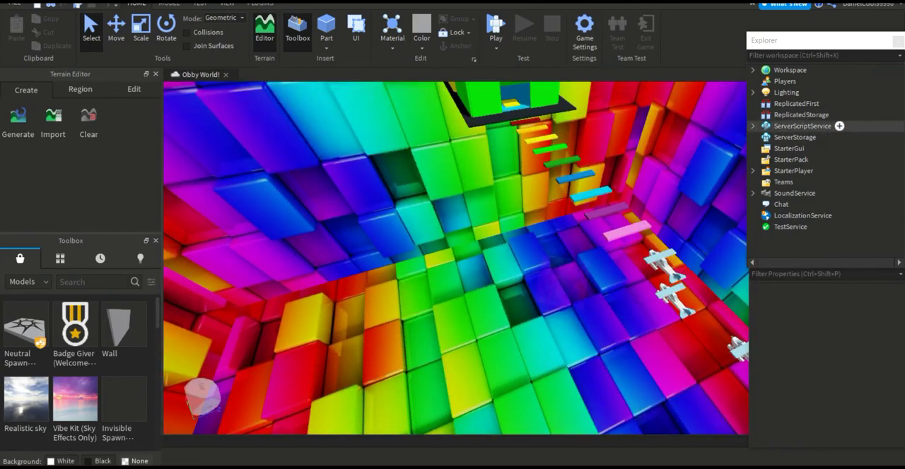
Step: Insert a new Script into ServerScriptService from the Explorer
left_click(753, 126)
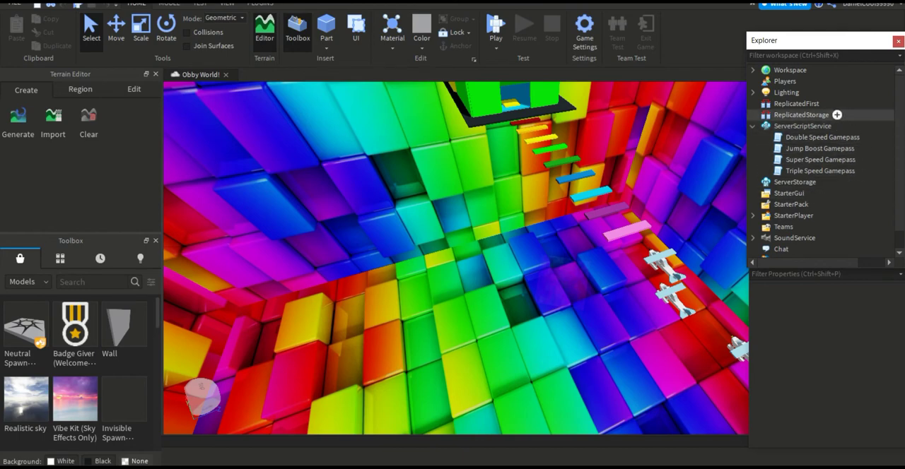
left_click(839, 126)
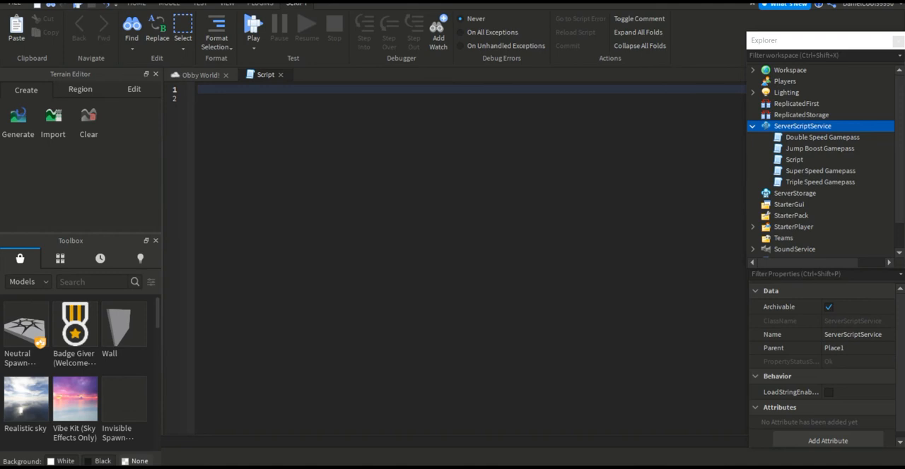
Step: Open the existing Jump Boost Gamepass script to copy its JumpPower code
left_click(819, 148)
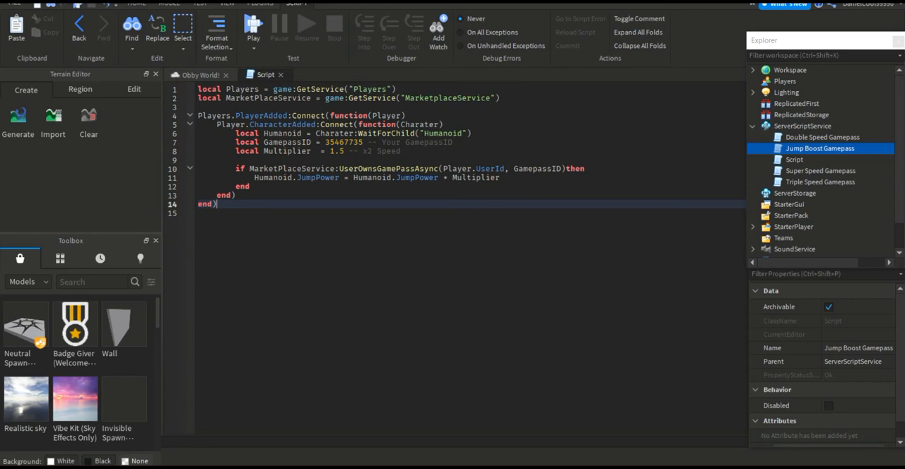
mouse_move(811, 159)
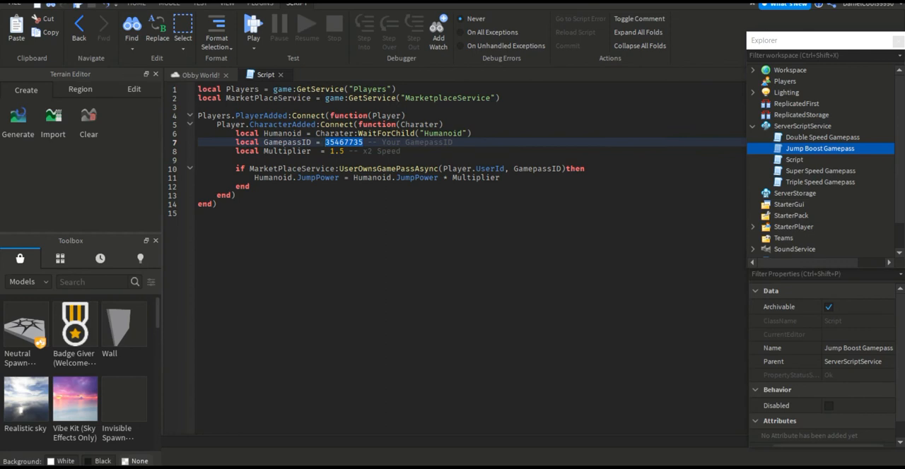
Step: Change the script's GamepassID to 40262680 and reselect the new Script
type("40262680")
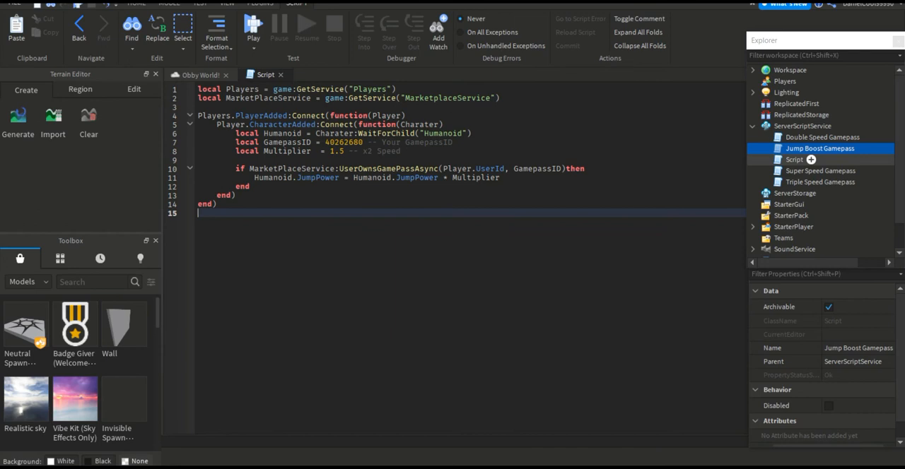
left_click(794, 159)
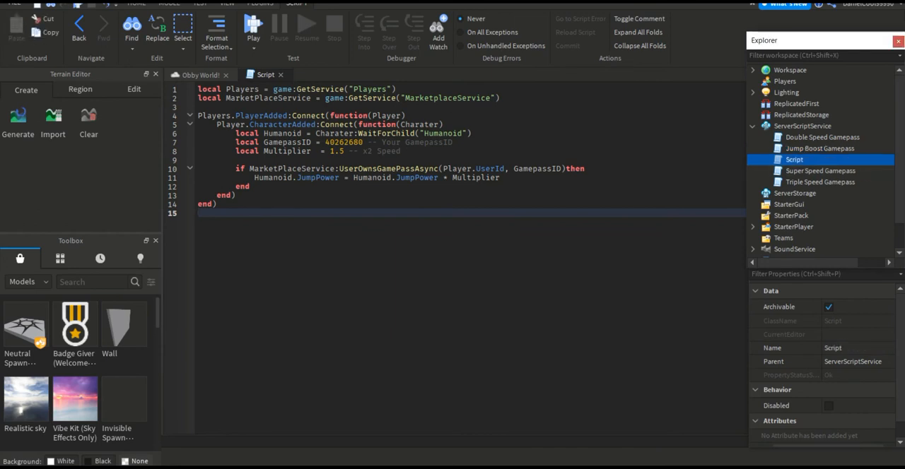